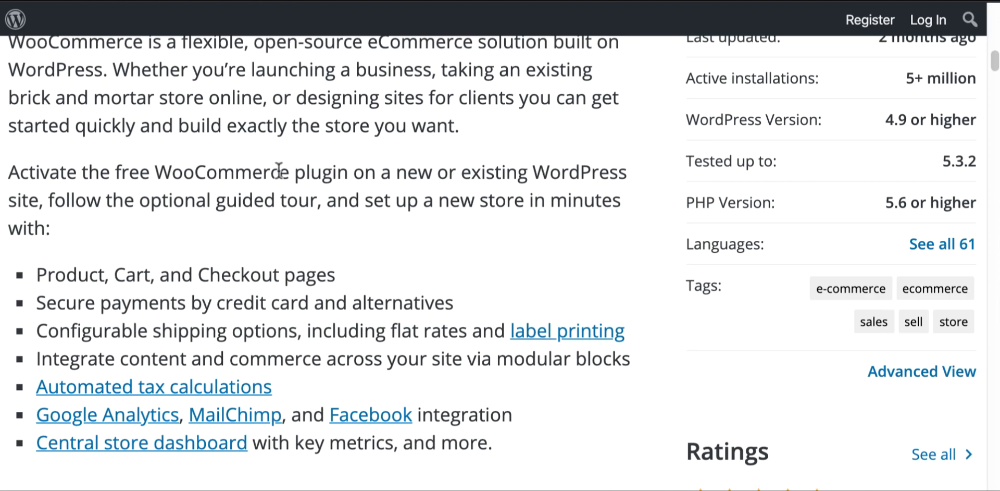
Search the WordPress plugin directory for 'Woocommerce' from the Add New plugins screen.
{"action": "scroll", "scroll_direction": "down", "scroll_amount": 3}
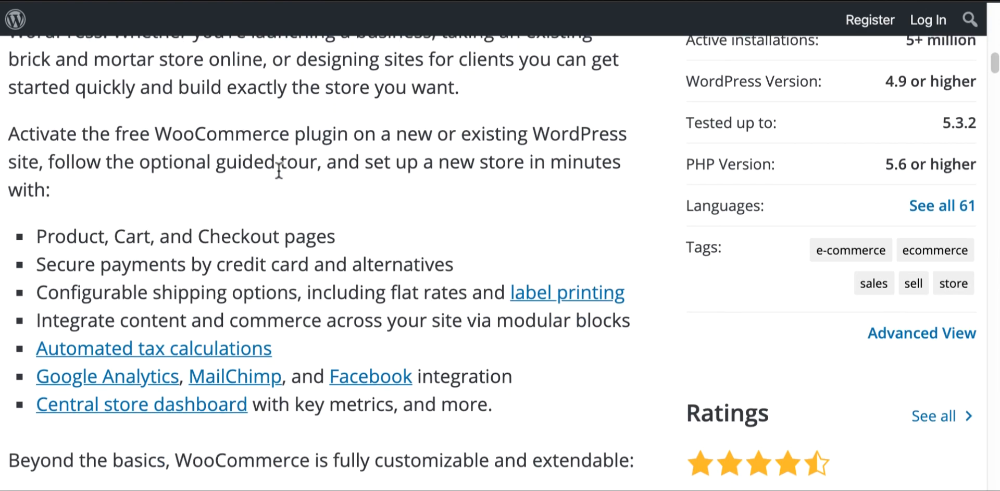
{"action": "scroll", "scroll_direction": "down", "scroll_amount": 3}
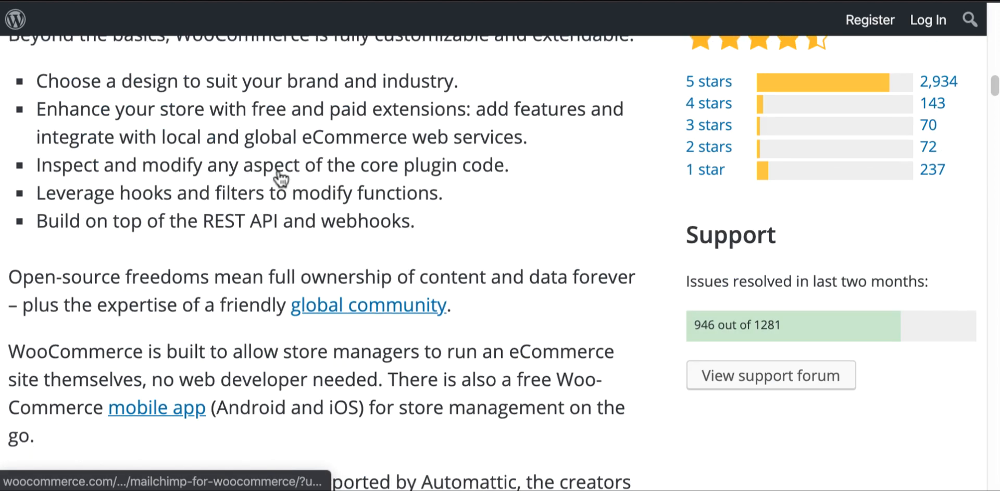
{"action": "scroll", "scroll_direction": "down", "scroll_amount": 3}
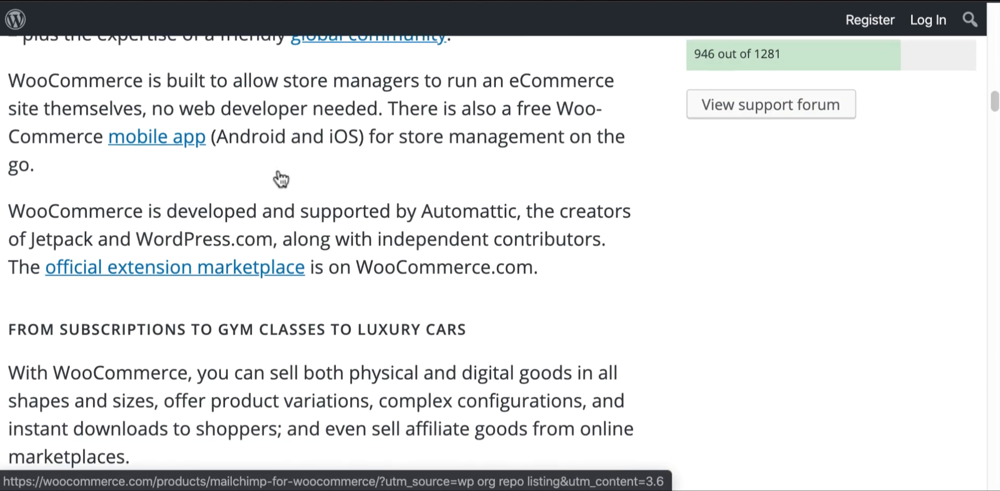
{"action": "scroll", "scroll_direction": "down", "scroll_amount": 3}
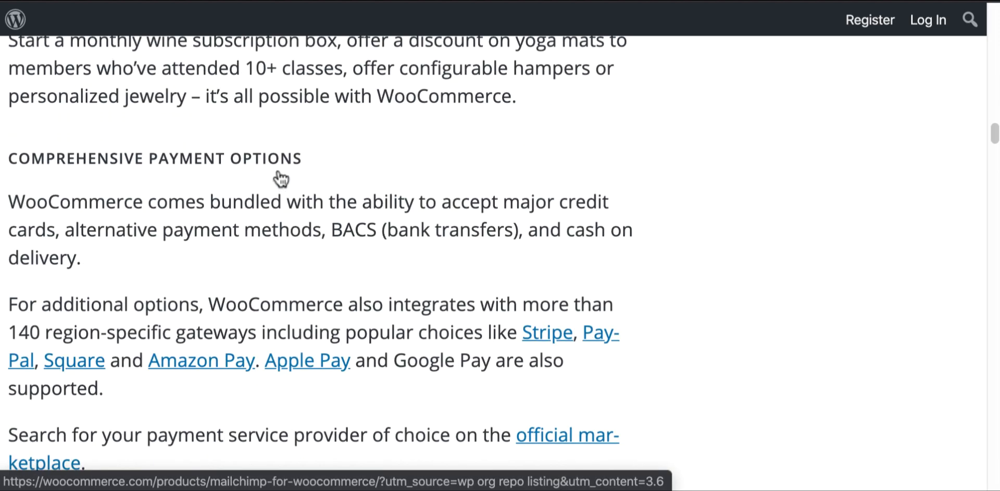
{"action": "scroll", "scroll_direction": "down", "scroll_amount": 3}
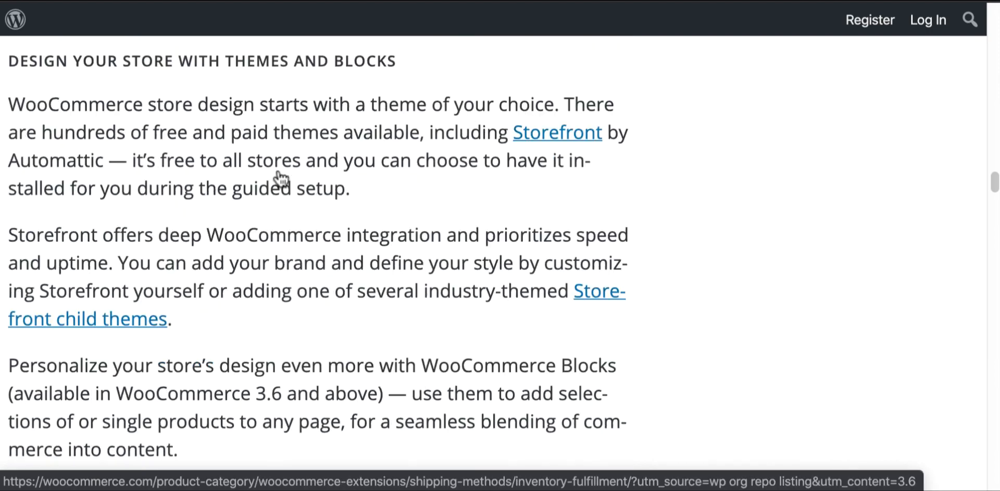
{"action": "scroll", "scroll_direction": "down", "scroll_amount": 3}
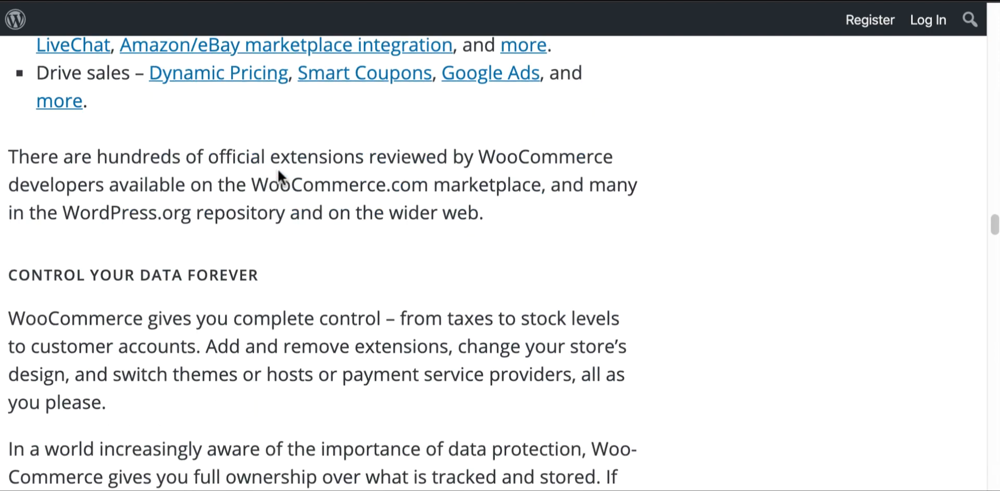
{"action": "scroll", "scroll_direction": "down", "scroll_amount": 3}
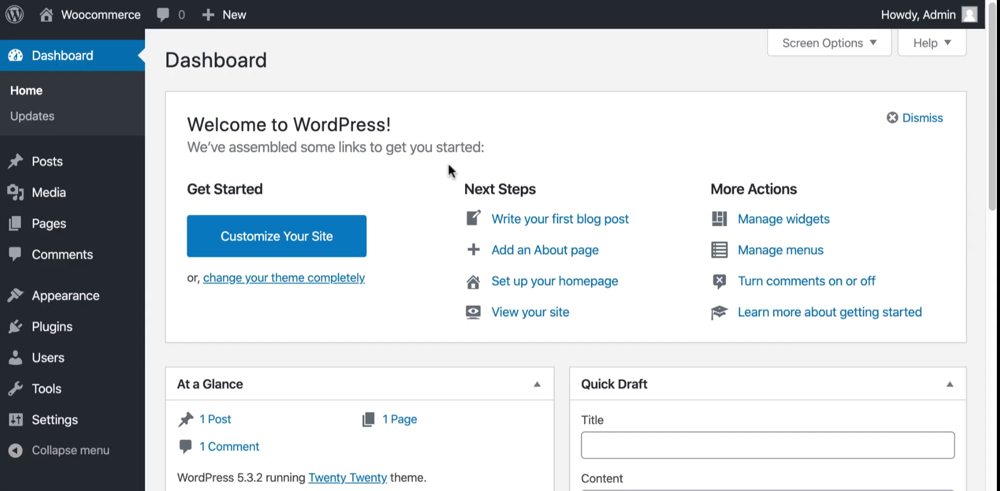
{"action": "left_click", "coordinate": [52, 326]}
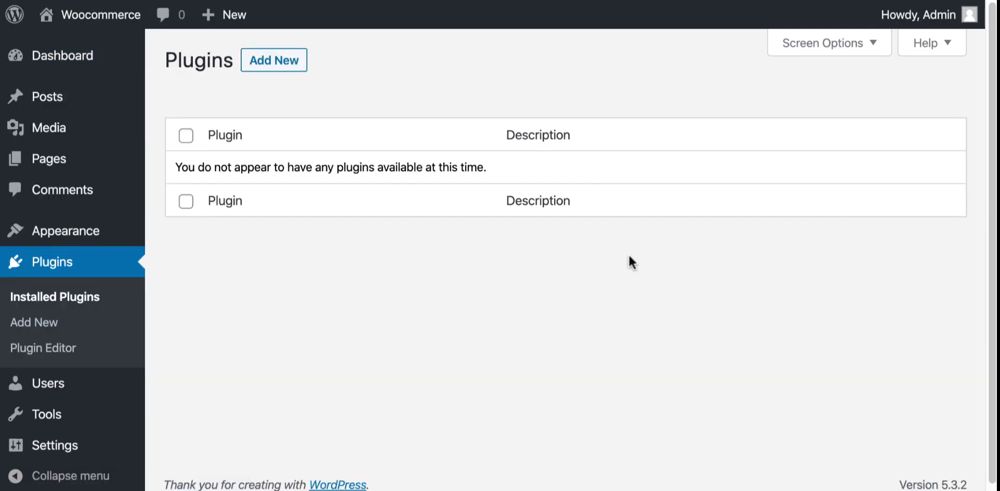
{"action": "left_click", "coordinate": [272, 61]}
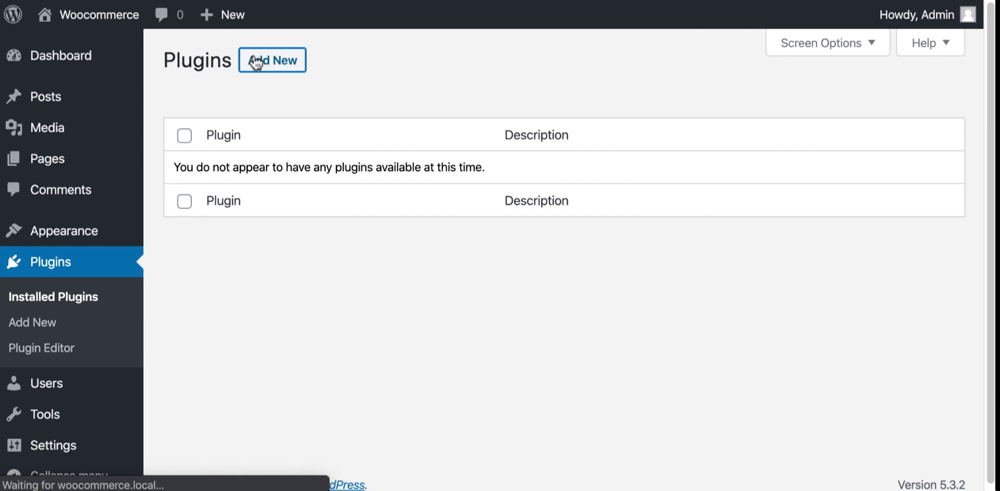
{"action": "left_click", "coordinate": [272, 61]}
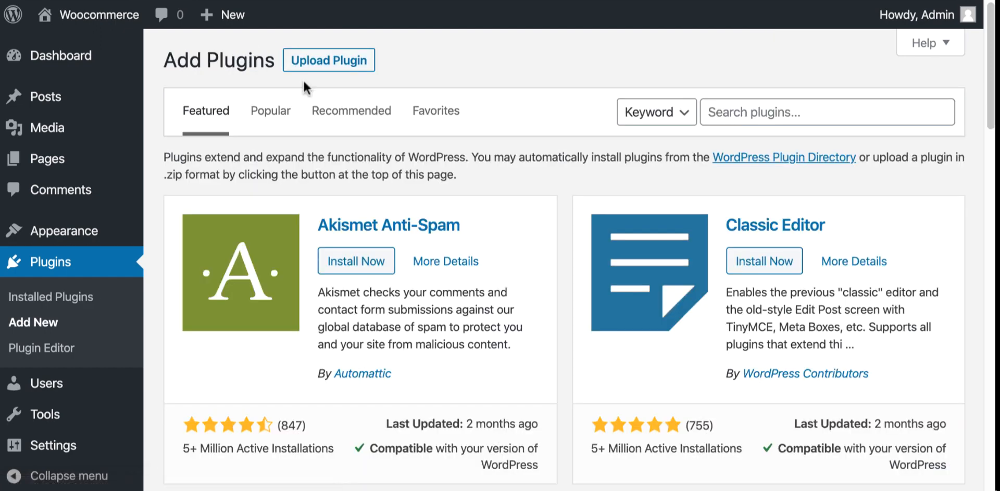
{"action": "type", "text": "Woocommerce"}
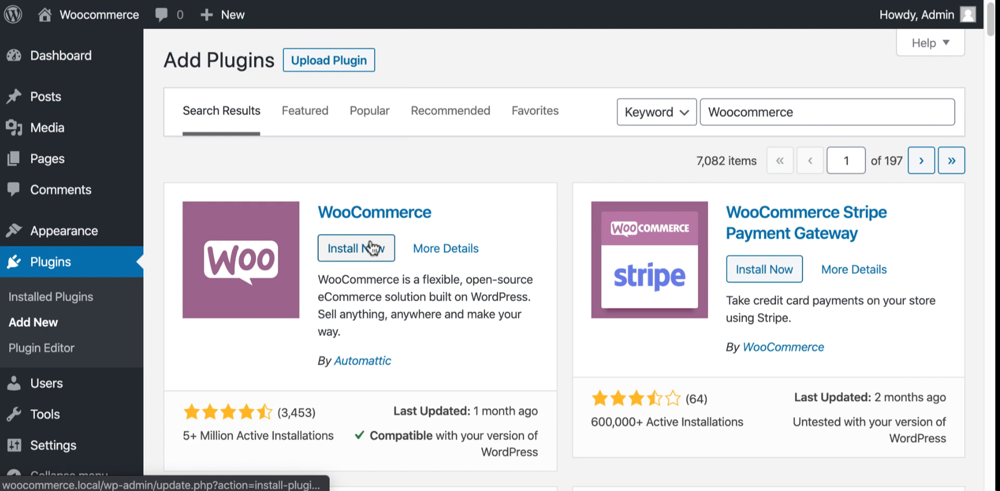
Install WooCommerce and activate it on the site.
{"action": "left_click", "coordinate": [364, 248]}
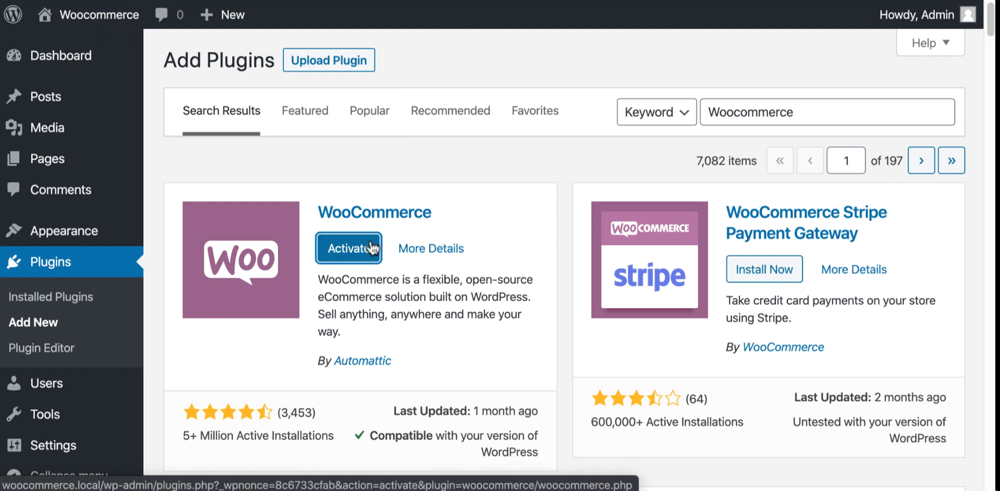
{"action": "left_click", "coordinate": [349, 248]}
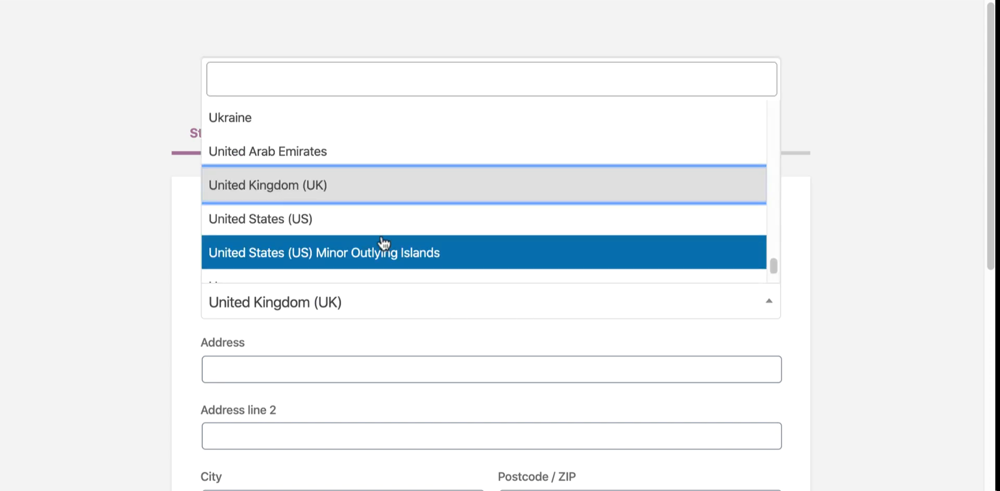
Save United States store details with in-person selling, enable usage tracking, and continue to Payment.
{"action": "left_click", "coordinate": [260, 219]}
{"action": "type", "text": "75247"}
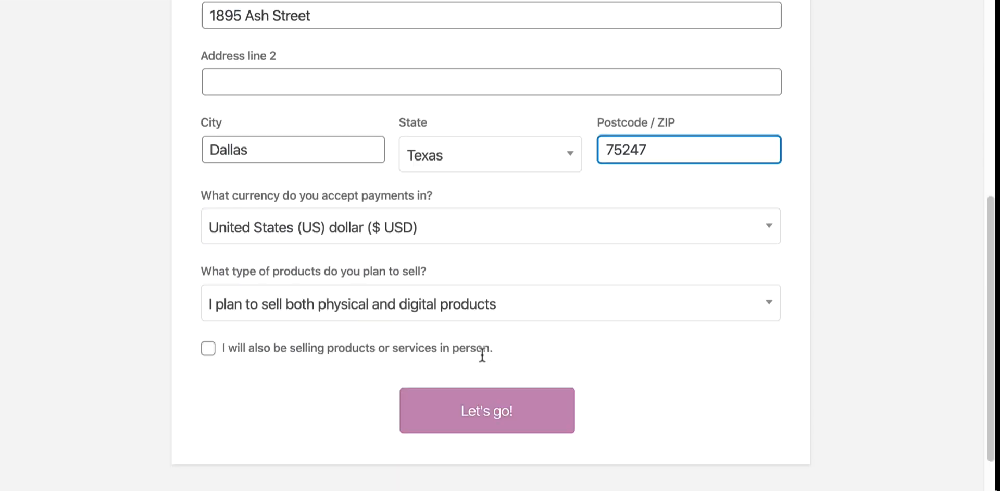
{"action": "left_click", "coordinate": [208, 349]}
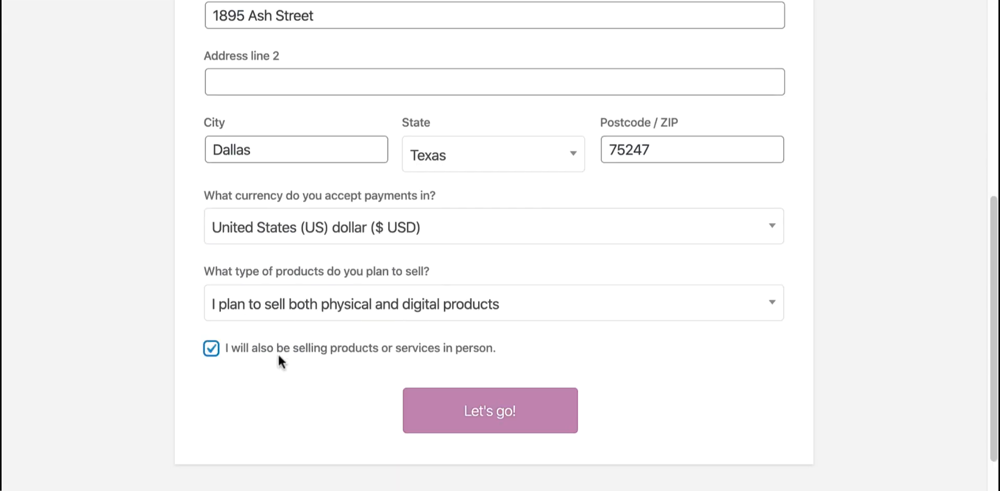
{"action": "left_click", "coordinate": [490, 410]}
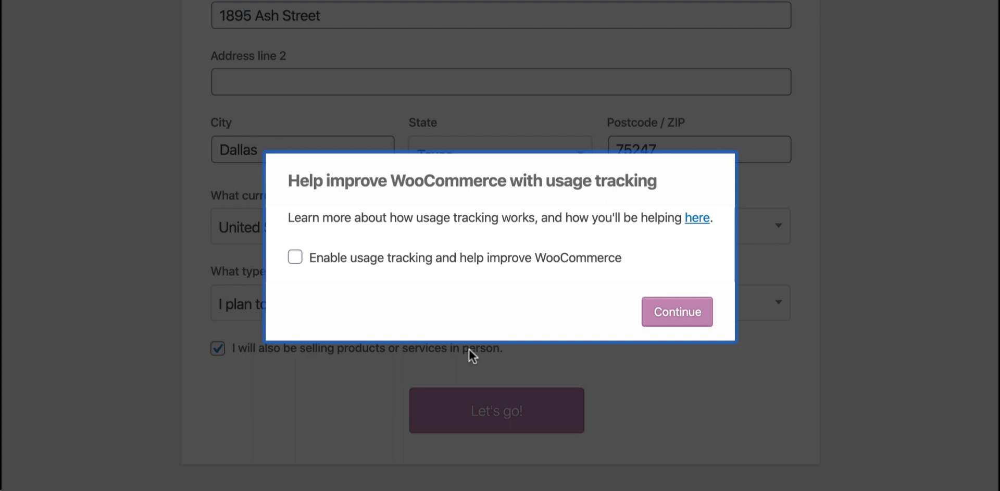
{"action": "left_click", "coordinate": [295, 258]}
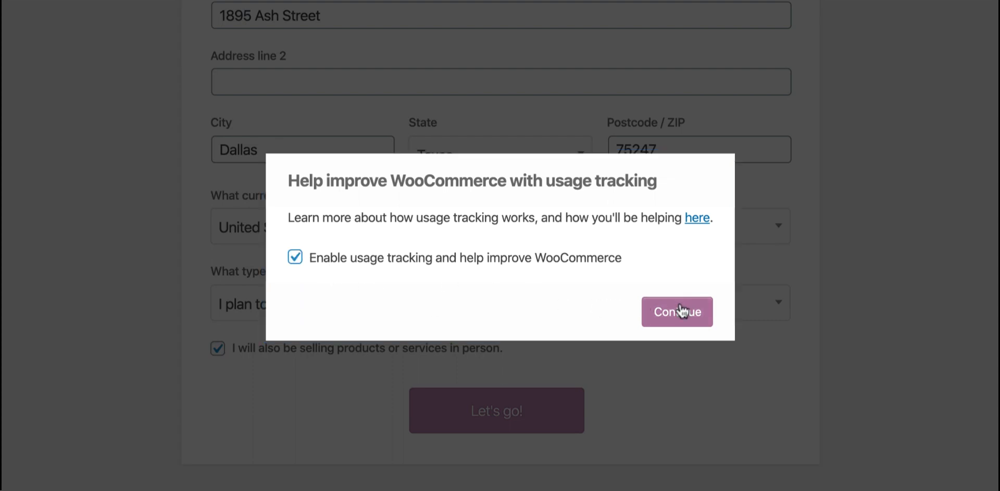
{"action": "left_click", "coordinate": [678, 311]}
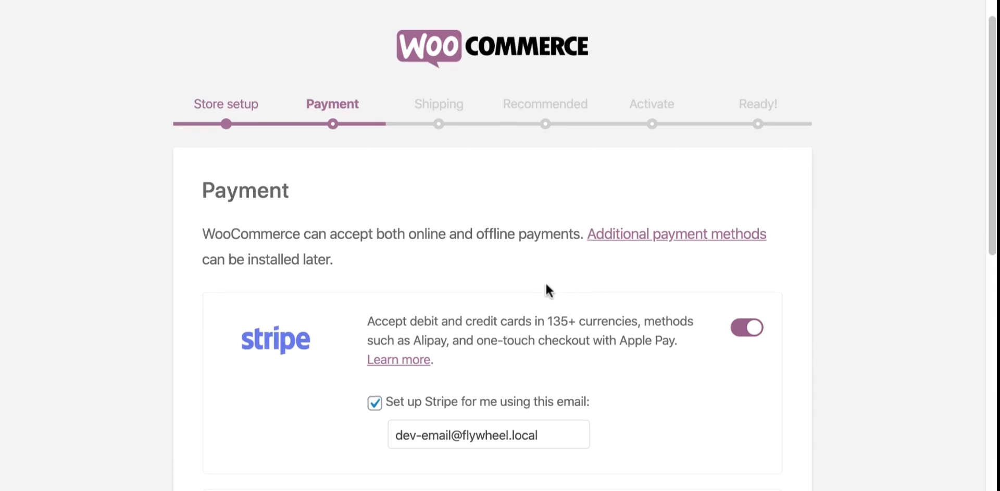
Set flat-rate shipping of 5 for the US and 10 elsewhere, keeping Ounces and Inches.
{"action": "scroll", "scroll_direction": "down", "scroll_amount": 3}
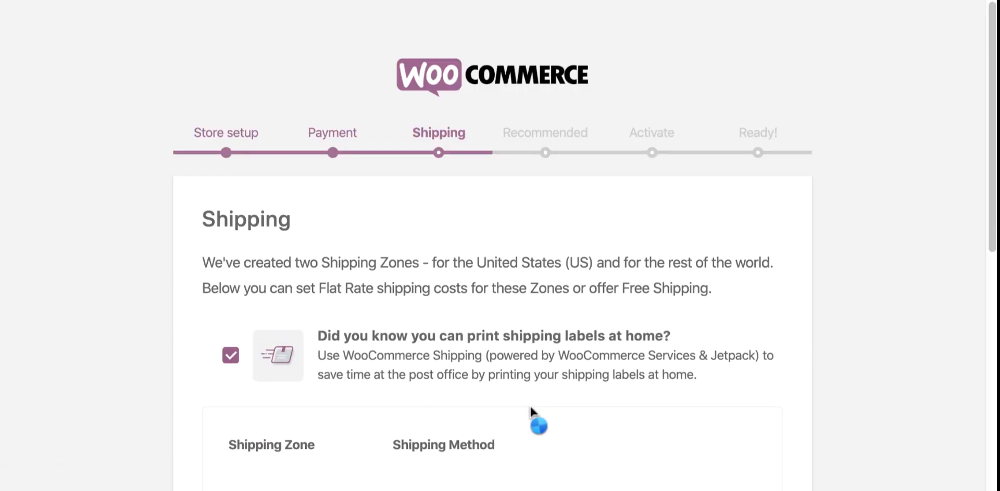
{"action": "mouse_move", "coordinate": [521, 402]}
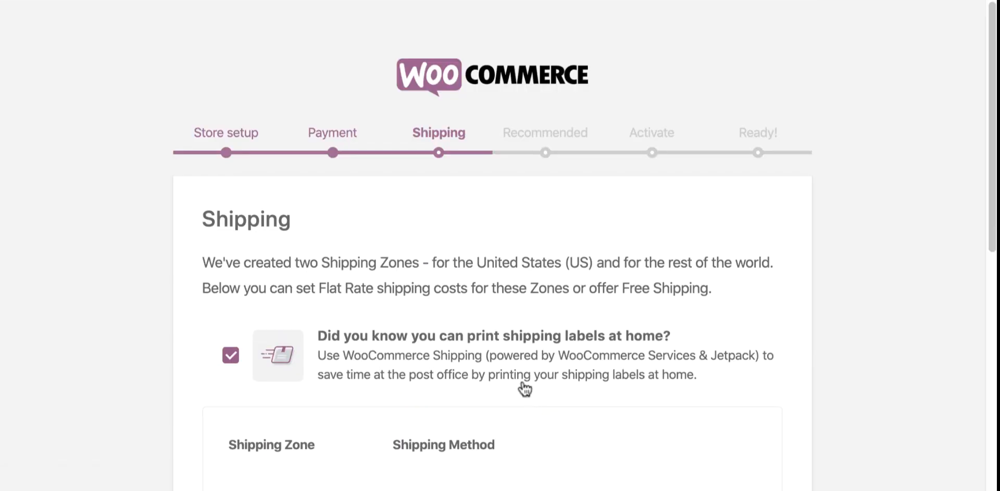
{"action": "scroll", "scroll_direction": "down", "scroll_amount": 3}
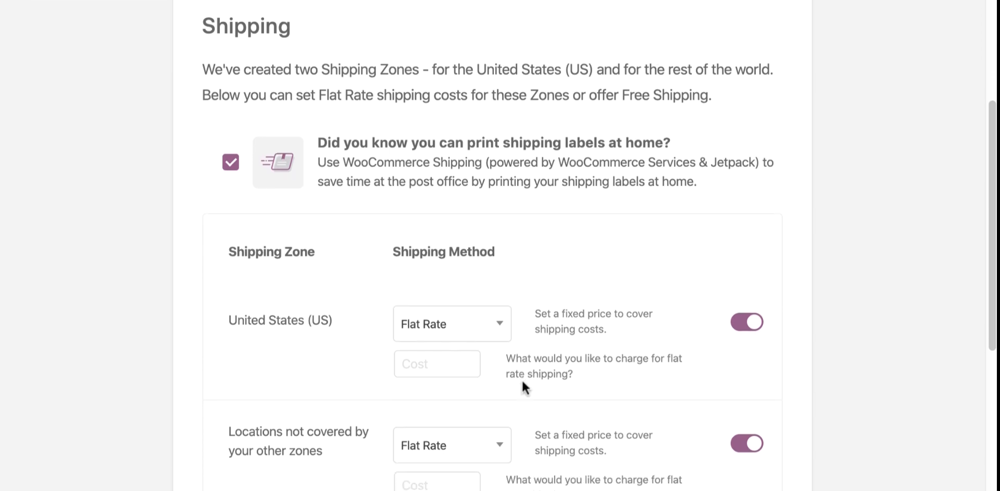
{"action": "type", "text": "5"}
{"action": "type", "text": "10"}
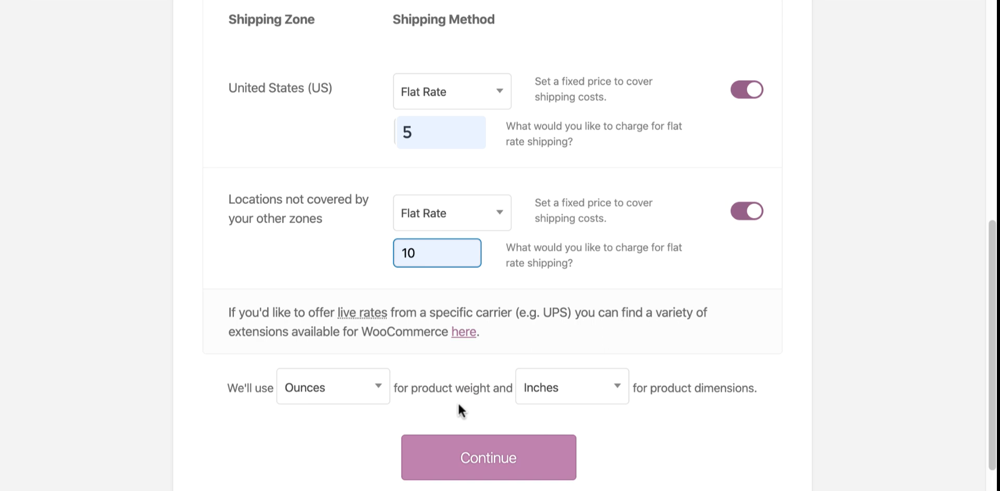
{"action": "left_click", "coordinate": [489, 457]}
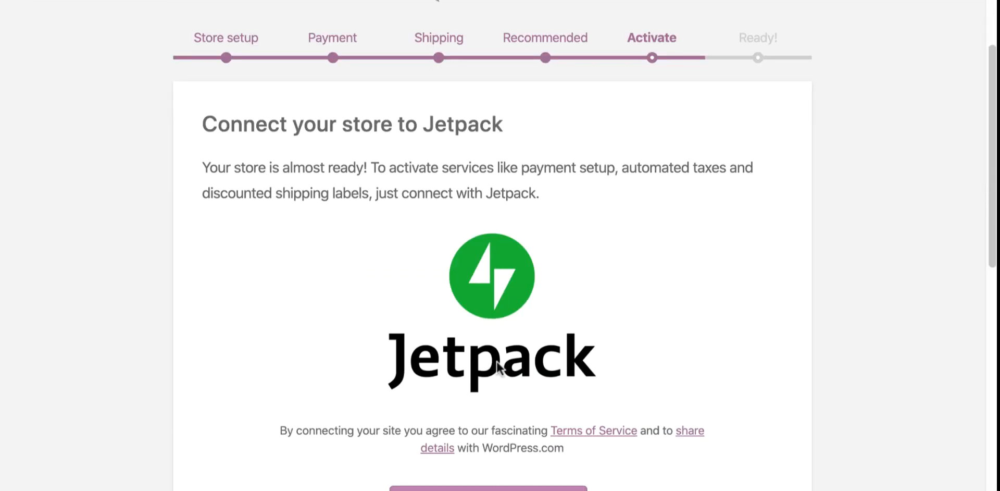
Skip the Jetpack connection step of the setup wizard.
{"action": "scroll", "scroll_direction": "down", "scroll_amount": 3}
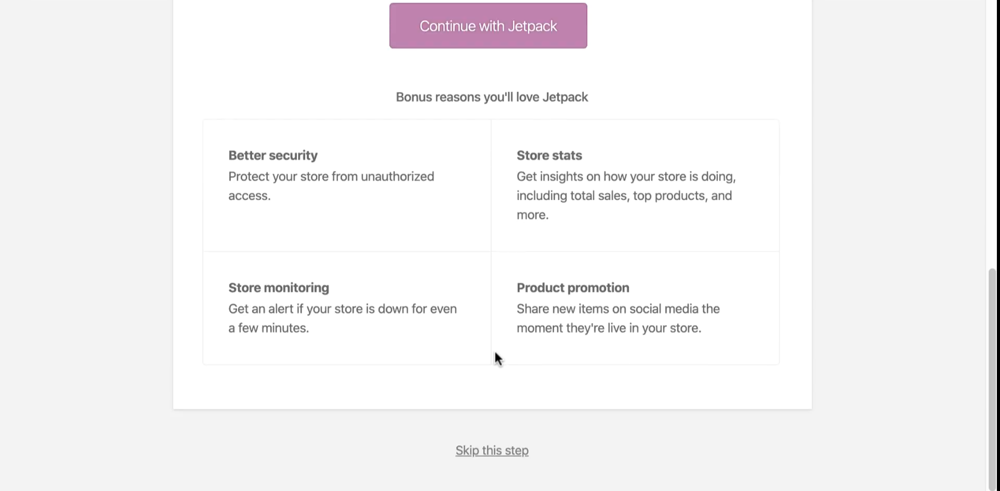
{"action": "left_click", "coordinate": [492, 450]}
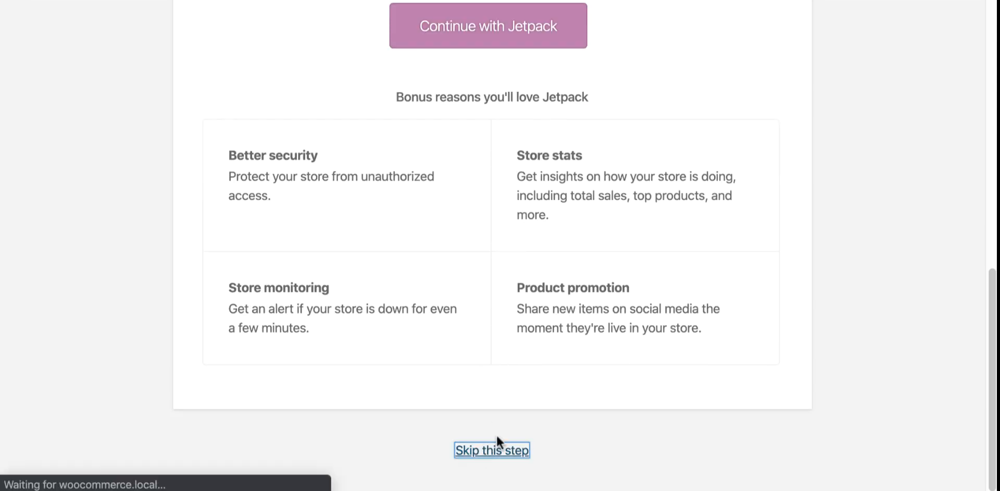
{"action": "mouse_move", "coordinate": [523, 388]}
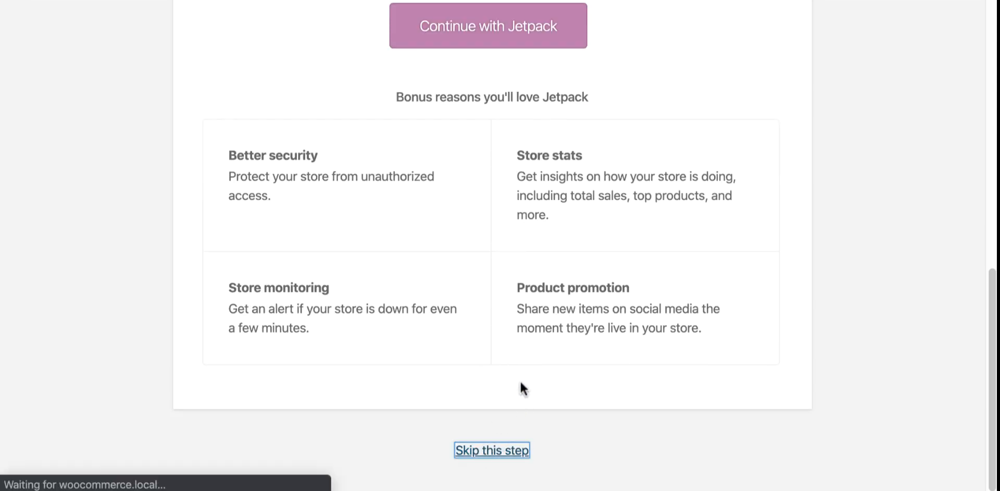
Finish the wizard's last step and reach the Ready page's Import products option.
{"action": "left_click", "coordinate": [492, 450]}
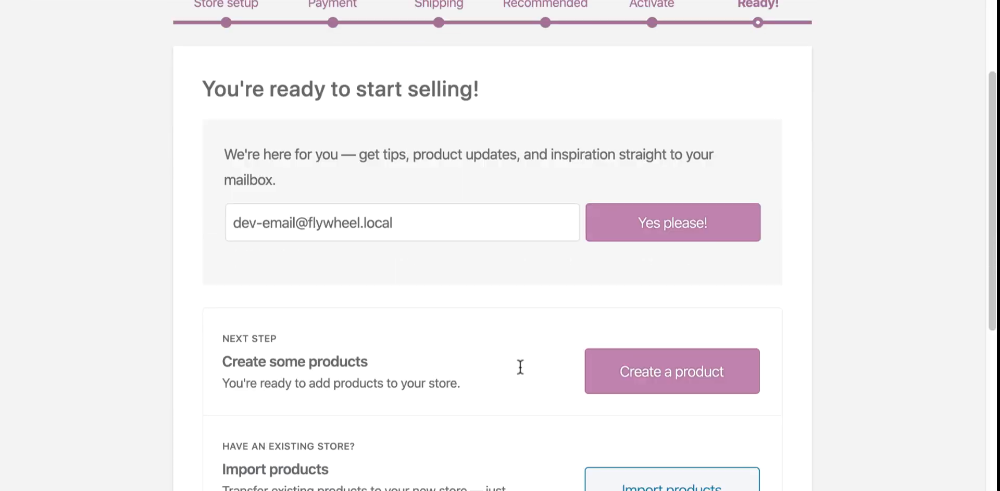
{"action": "scroll", "scroll_direction": "down", "scroll_amount": 3}
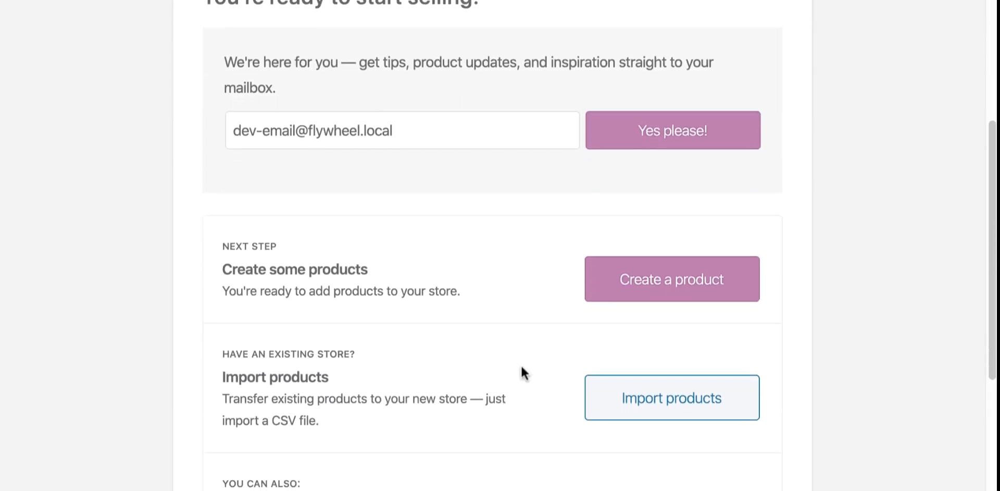
{"action": "scroll", "scroll_direction": "down", "scroll_amount": 3}
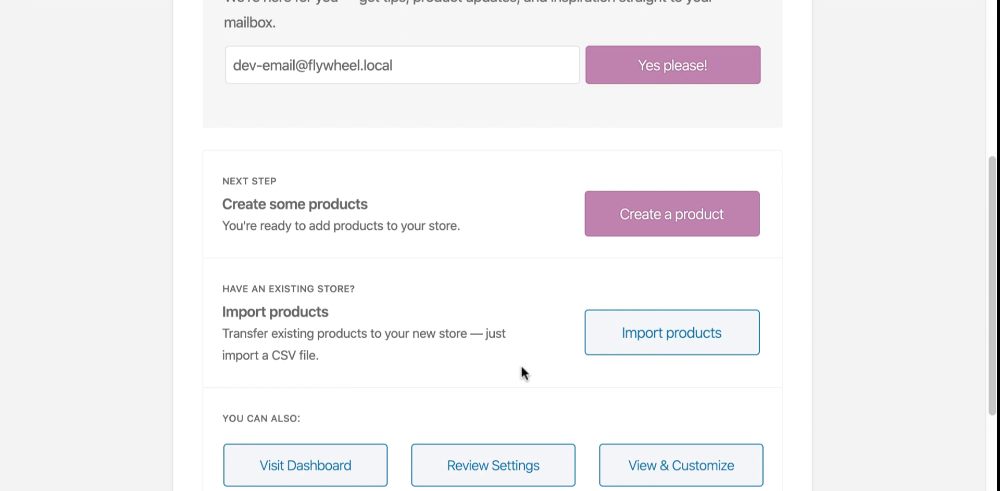
{"action": "scroll", "scroll_direction": "down", "scroll_amount": 3}
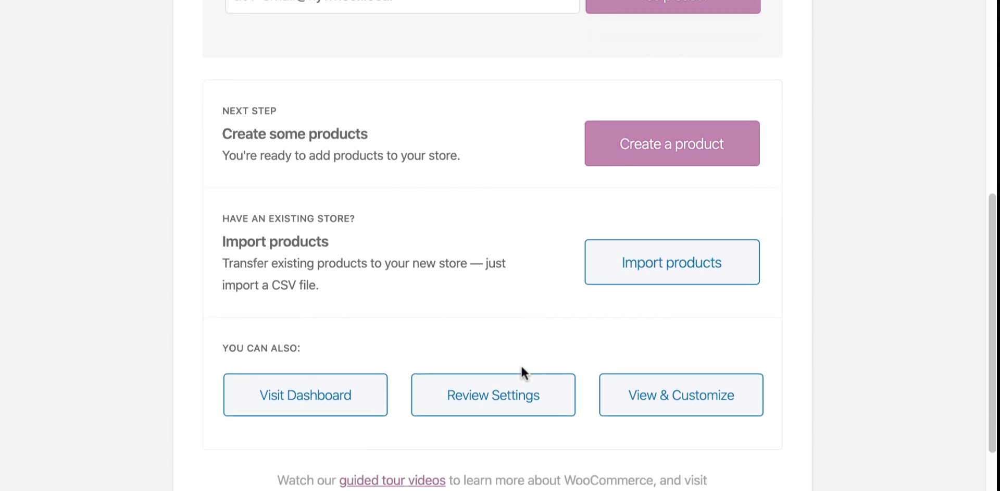
{"action": "mouse_move", "coordinate": [642, 274]}
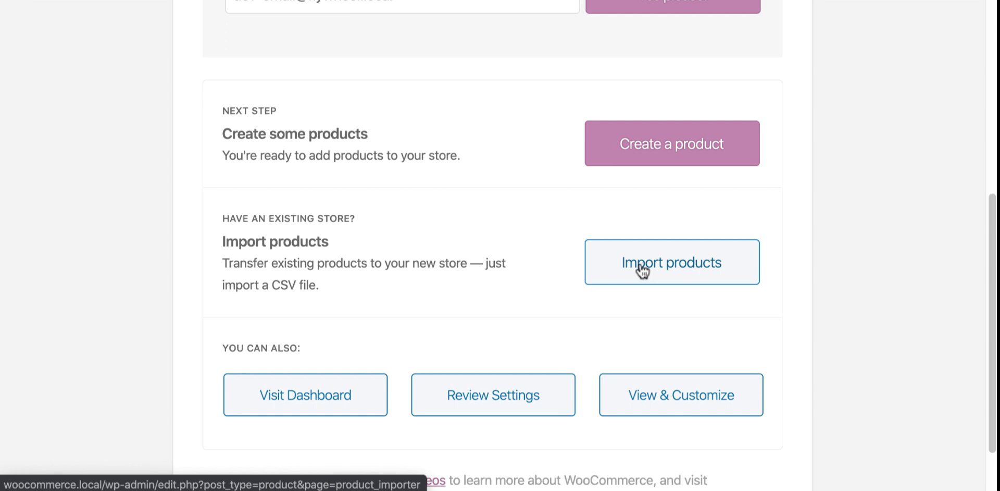
Start the product CSV import with sample_products.csv chosen as the upload file.
{"action": "left_click", "coordinate": [671, 262]}
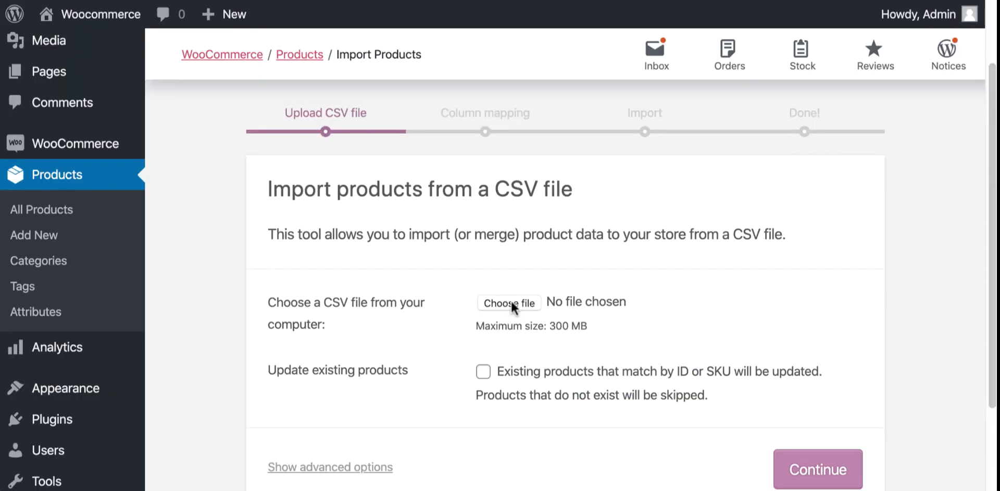
{"action": "left_click", "coordinate": [508, 303]}
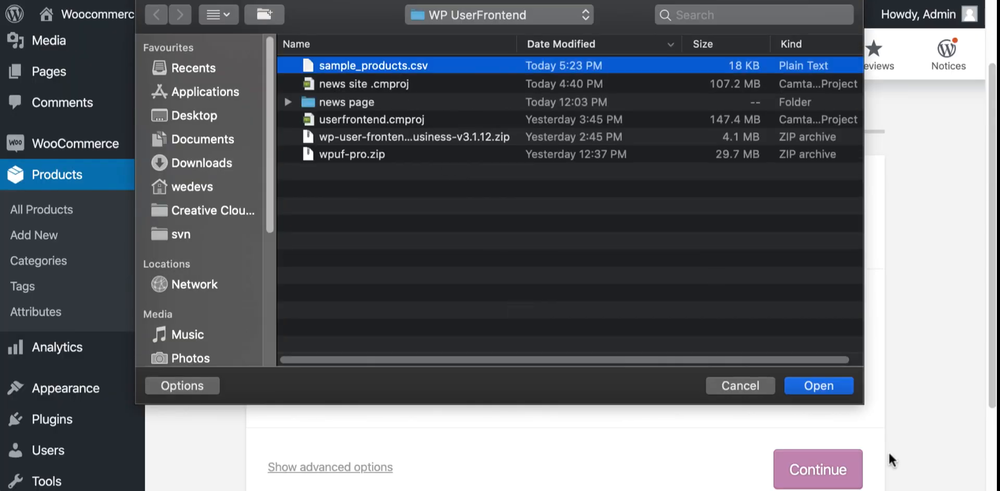
{"action": "left_click", "coordinate": [819, 386]}
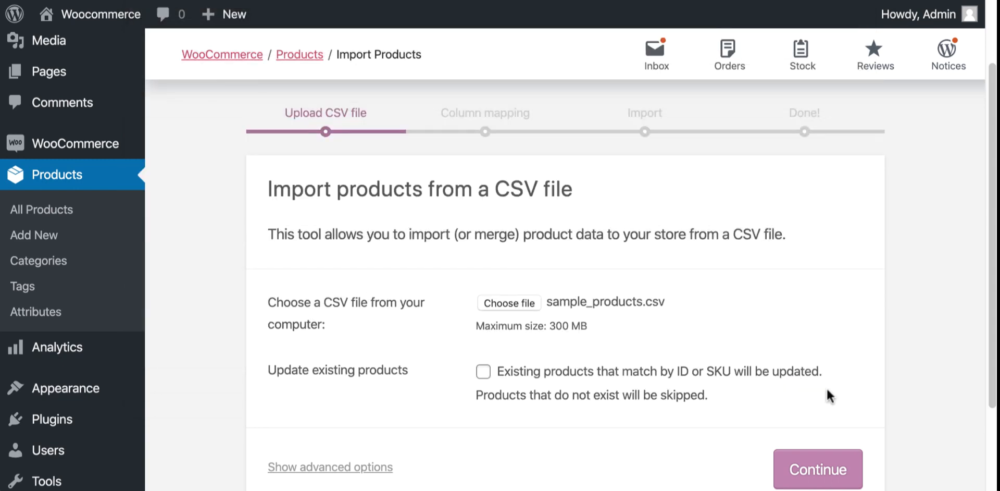
Accept the CSV column mapping and run the importer to bring in 25 products.
{"action": "left_click", "coordinate": [819, 483]}
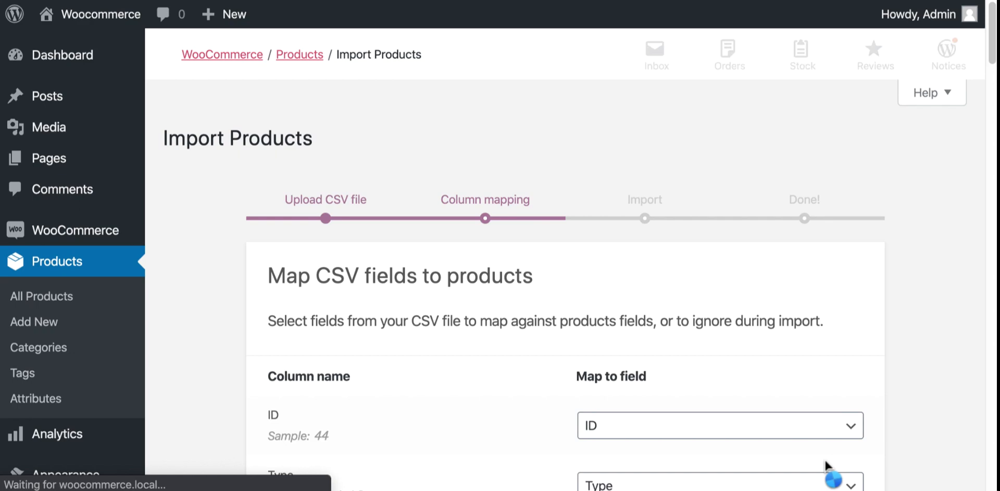
{"action": "scroll", "scroll_direction": "down", "scroll_amount": 3}
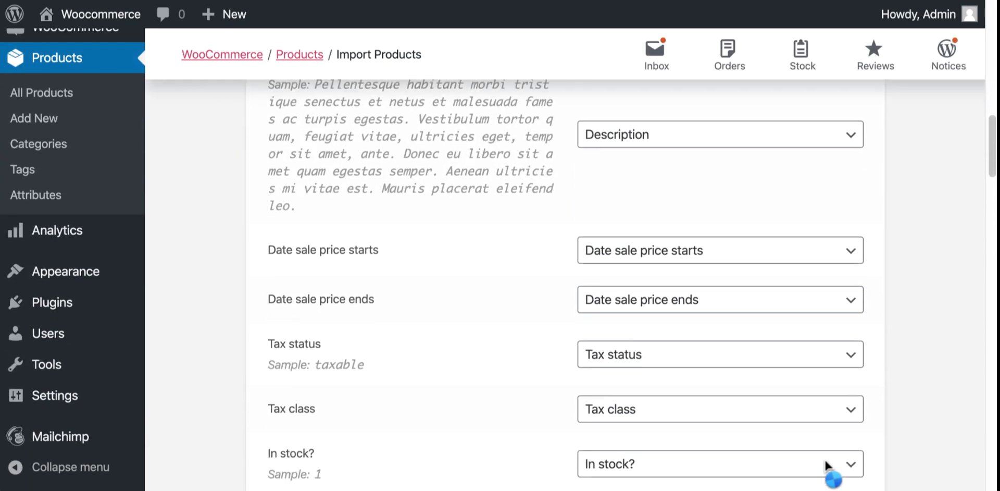
{"action": "scroll", "scroll_direction": "down", "scroll_amount": 3}
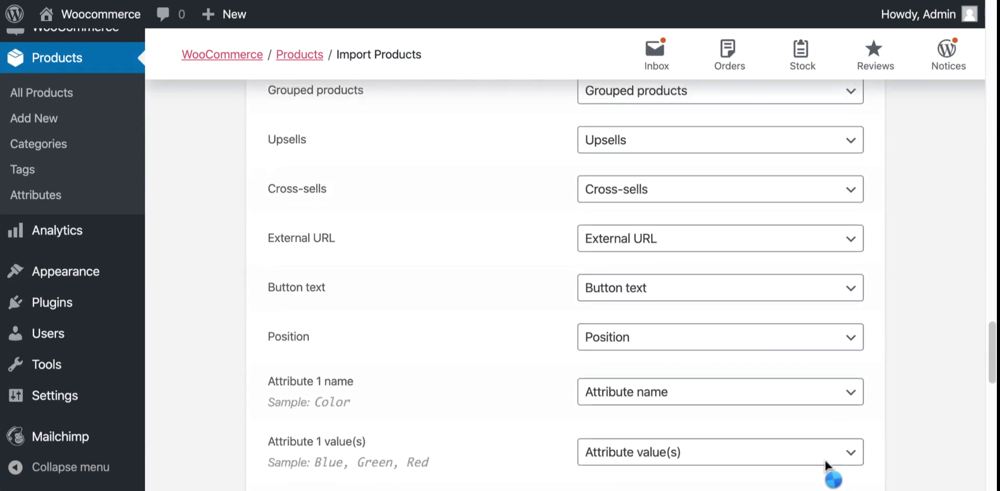
{"action": "scroll", "scroll_direction": "down", "scroll_amount": 3}
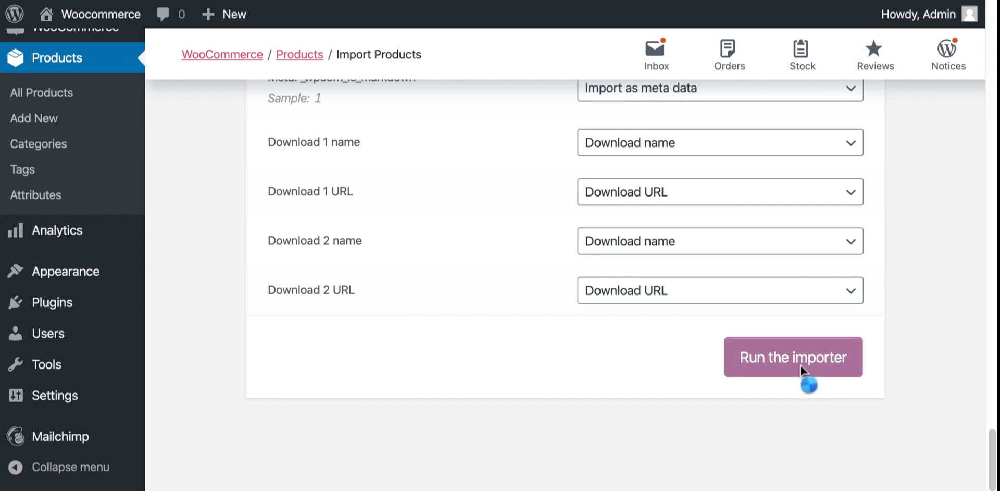
{"action": "left_click", "coordinate": [793, 356]}
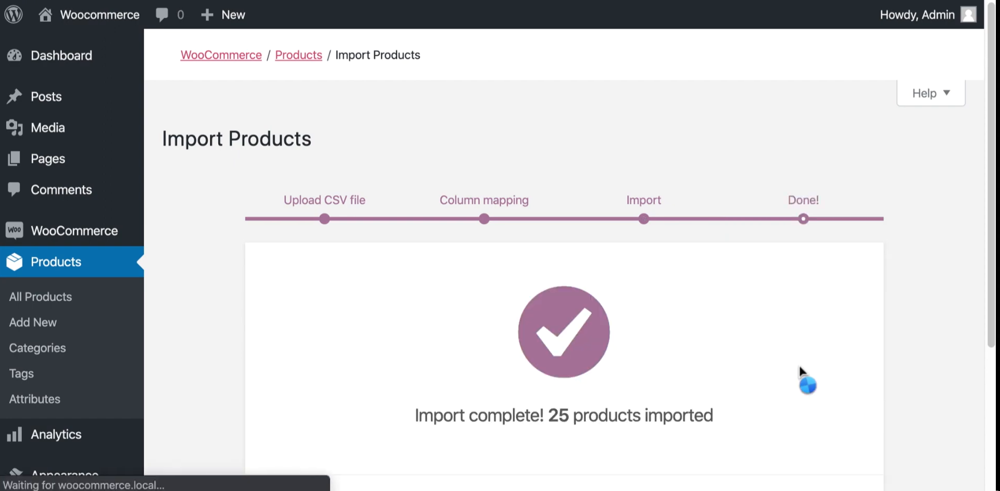
View the newly imported products on the storefront Shop page.
{"action": "scroll", "scroll_direction": "down", "scroll_amount": 3}
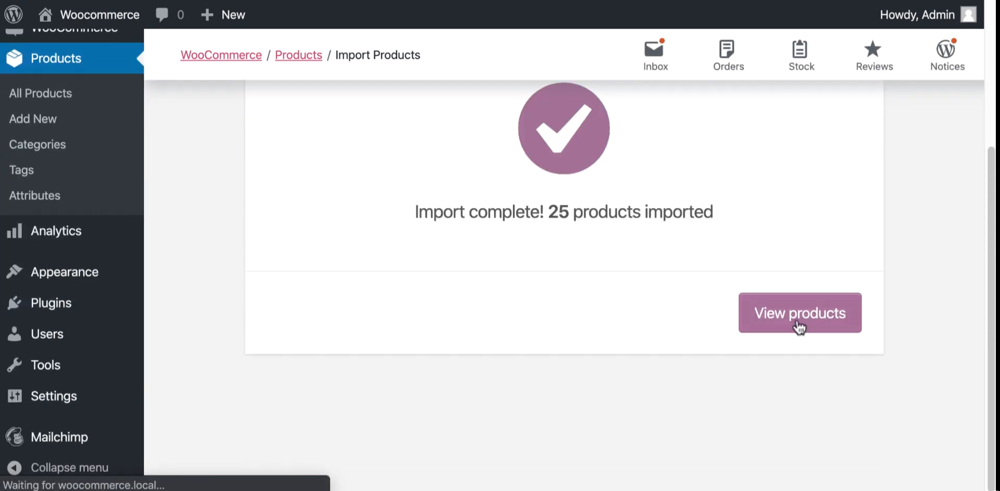
{"action": "left_click", "coordinate": [800, 312]}
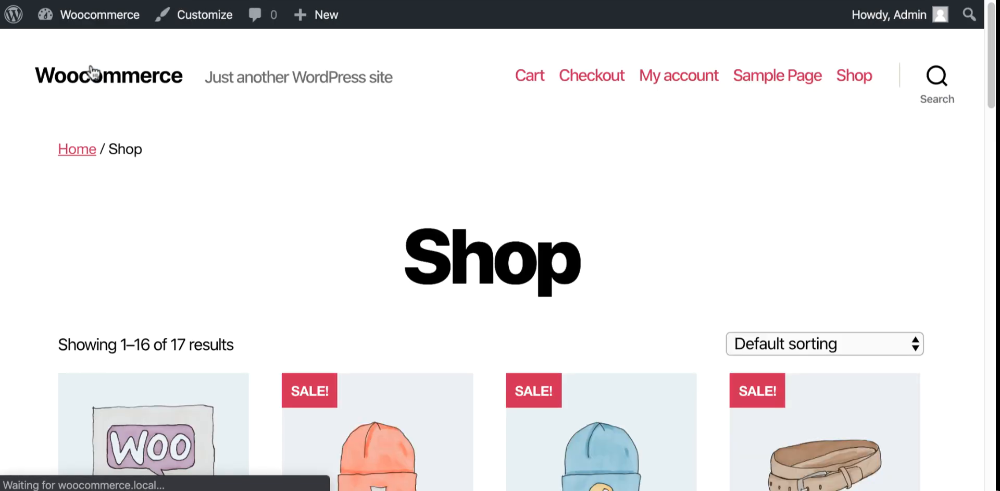
Browse to page 2 of the Shop results and follow the WordPress Pennant's external Buy link.
{"action": "scroll", "scroll_direction": "down", "scroll_amount": 3}
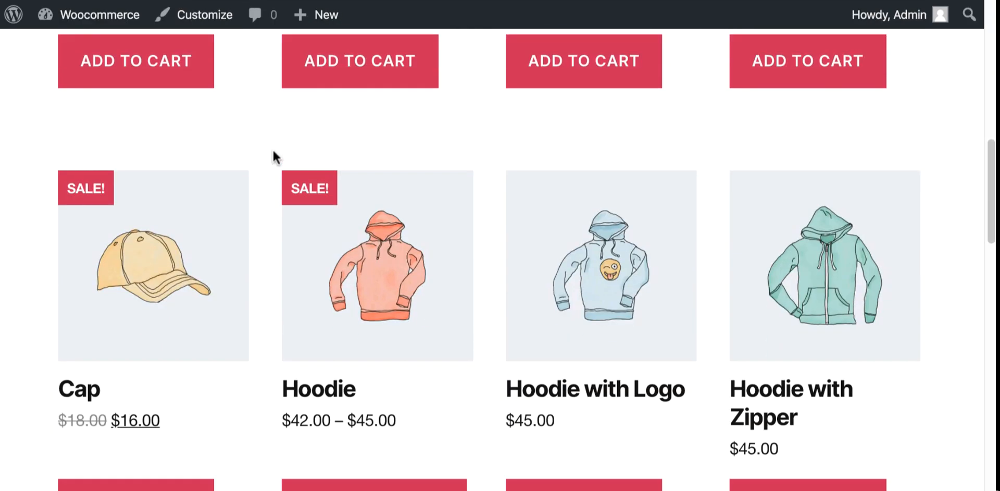
{"action": "scroll", "scroll_direction": "down", "scroll_amount": 3}
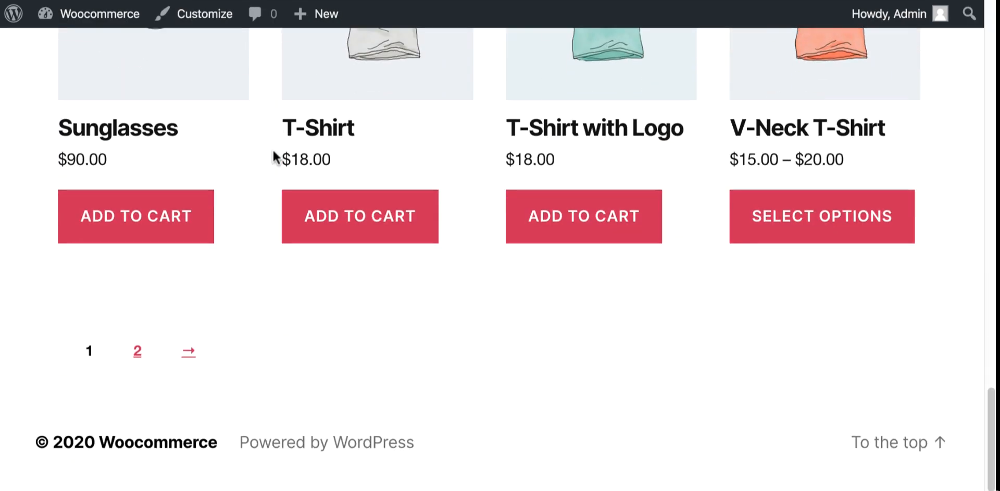
{"action": "left_click", "coordinate": [137, 351]}
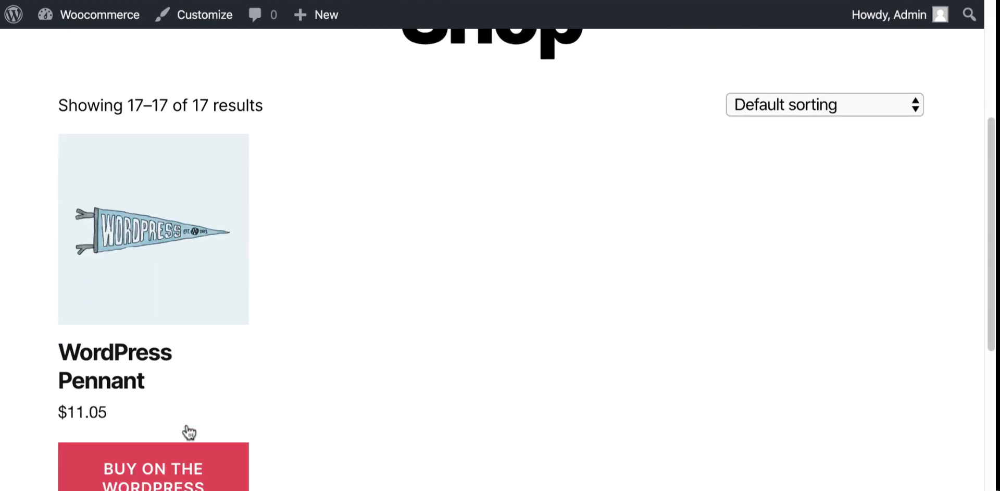
{"action": "left_click", "coordinate": [154, 467]}
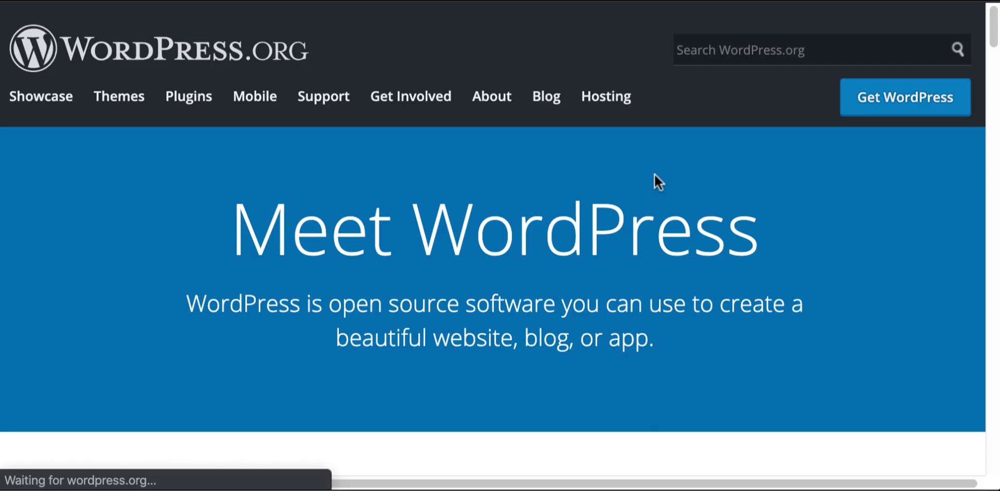
Search WordPress.org for 'dokan' and read through the Dokan plugin page and its reviews.
{"action": "type", "text": "dokan"}
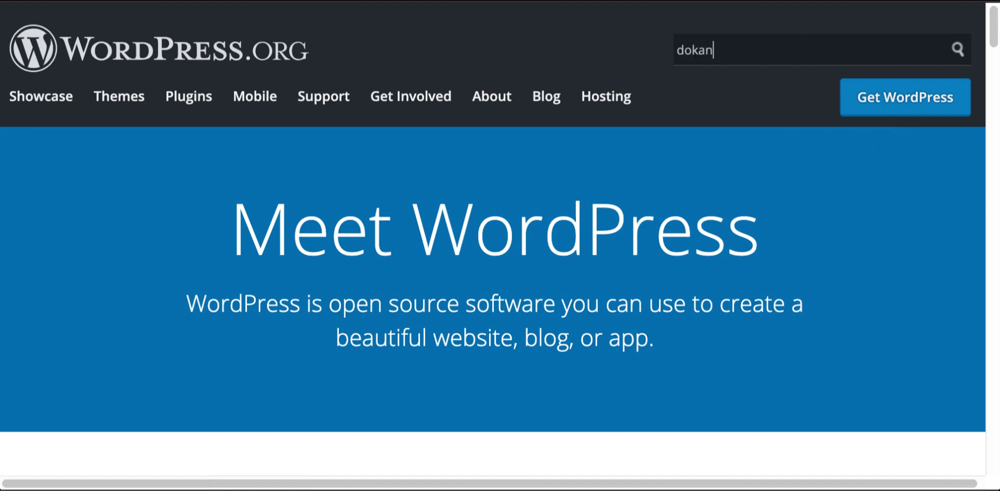
{"action": "key", "text": "Enter"}
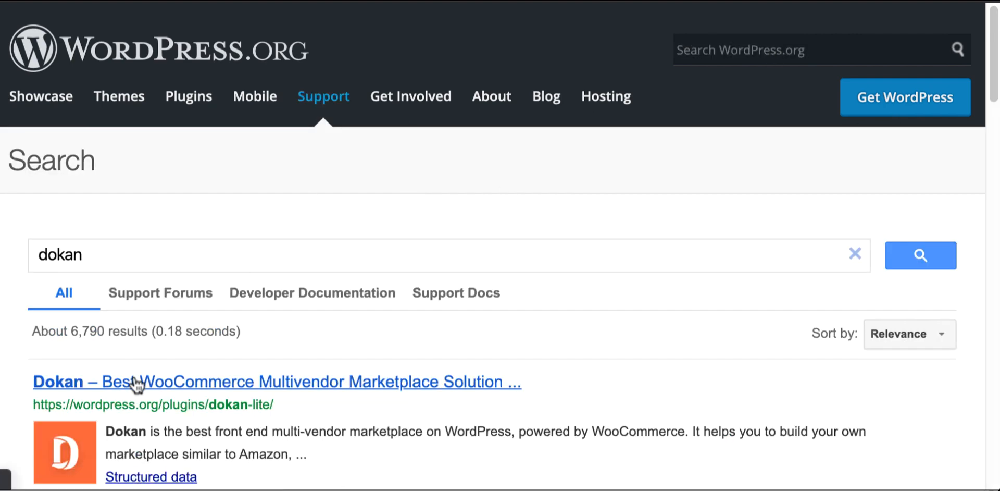
{"action": "left_click", "coordinate": [137, 382]}
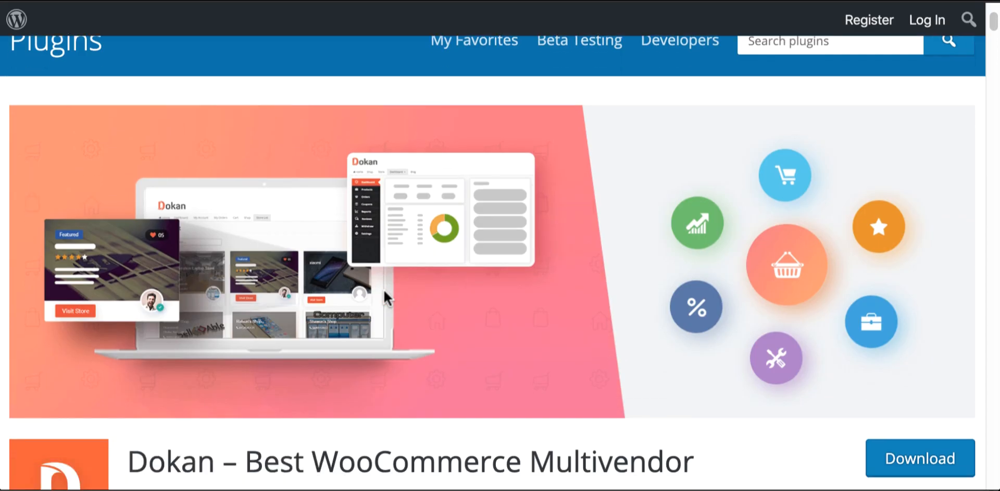
{"action": "scroll", "scroll_direction": "down", "scroll_amount": 3}
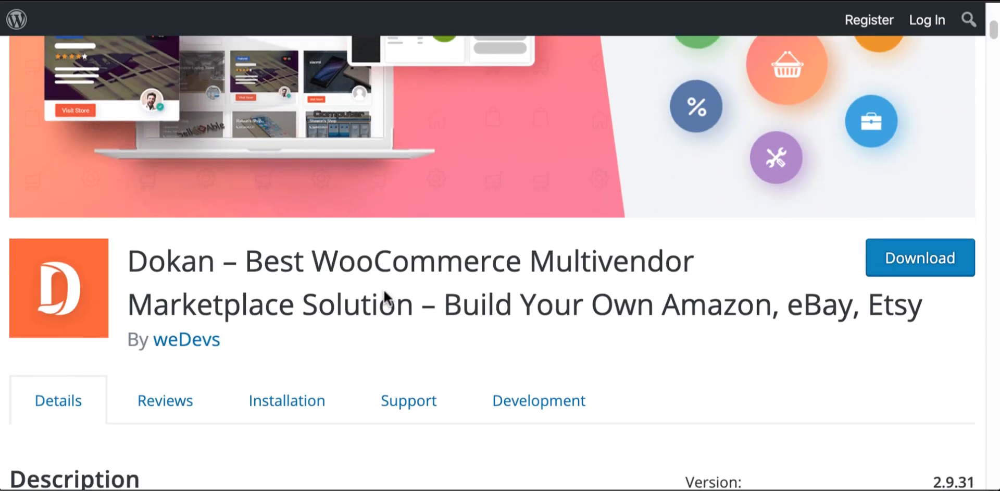
{"action": "scroll", "scroll_direction": "down", "scroll_amount": 3}
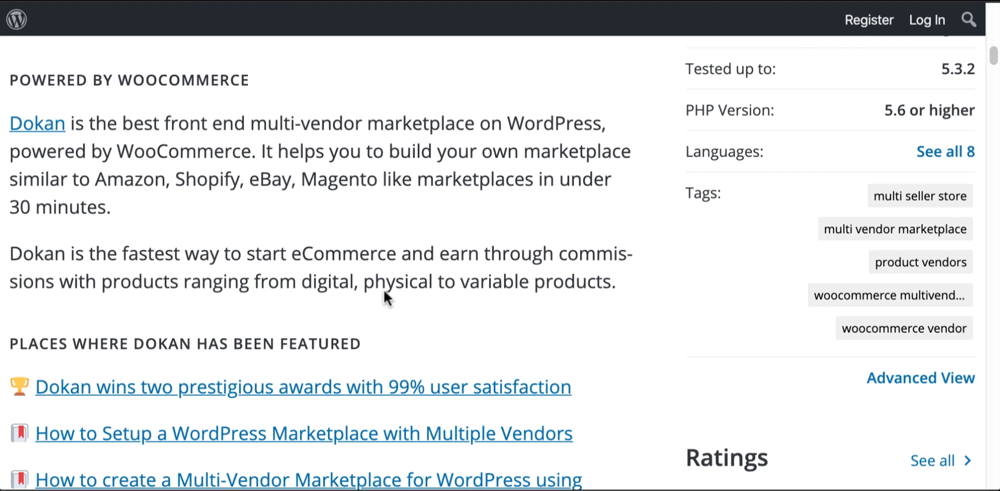
{"action": "scroll", "scroll_direction": "down", "scroll_amount": 3}
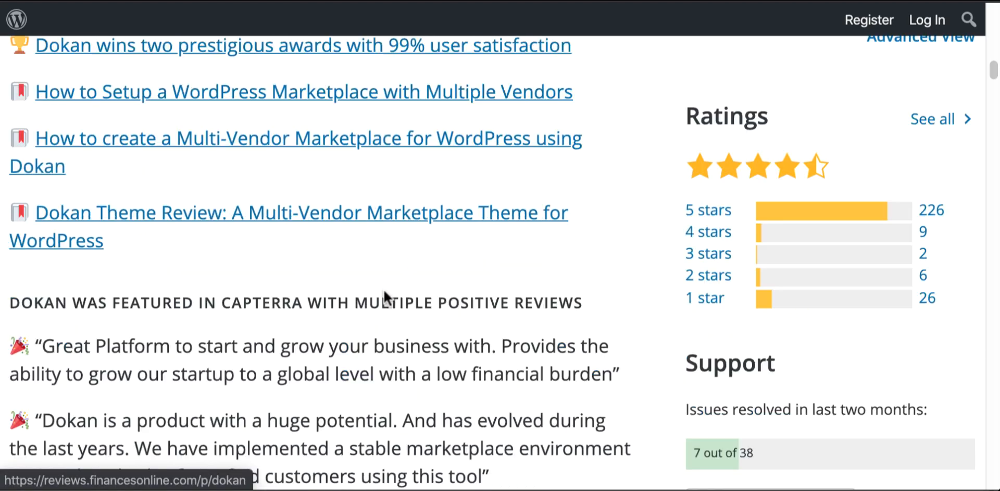
{"action": "scroll", "scroll_direction": "down", "scroll_amount": 3}
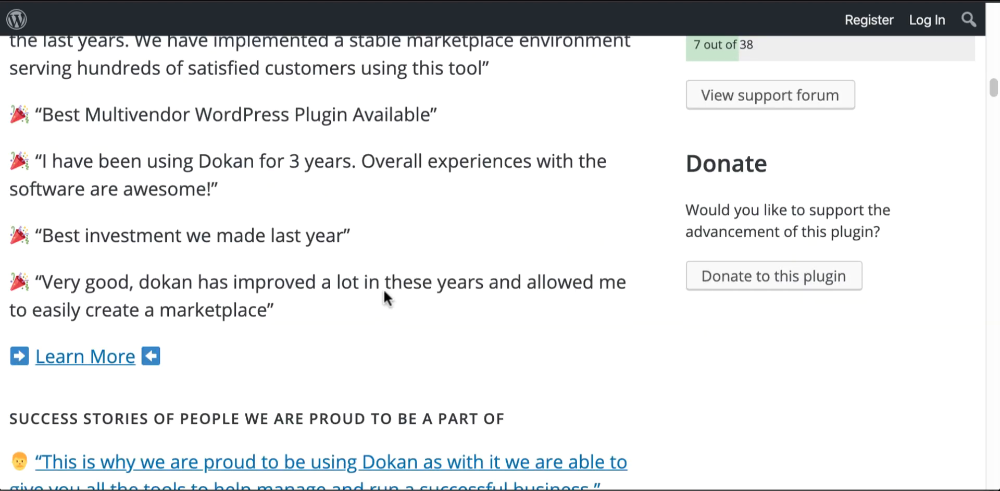
{"action": "scroll", "scroll_direction": "down", "scroll_amount": 3}
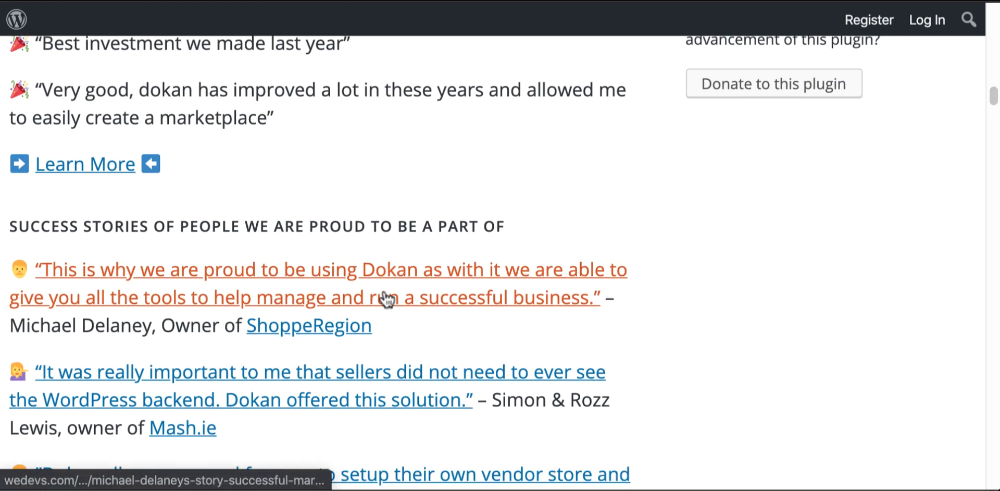